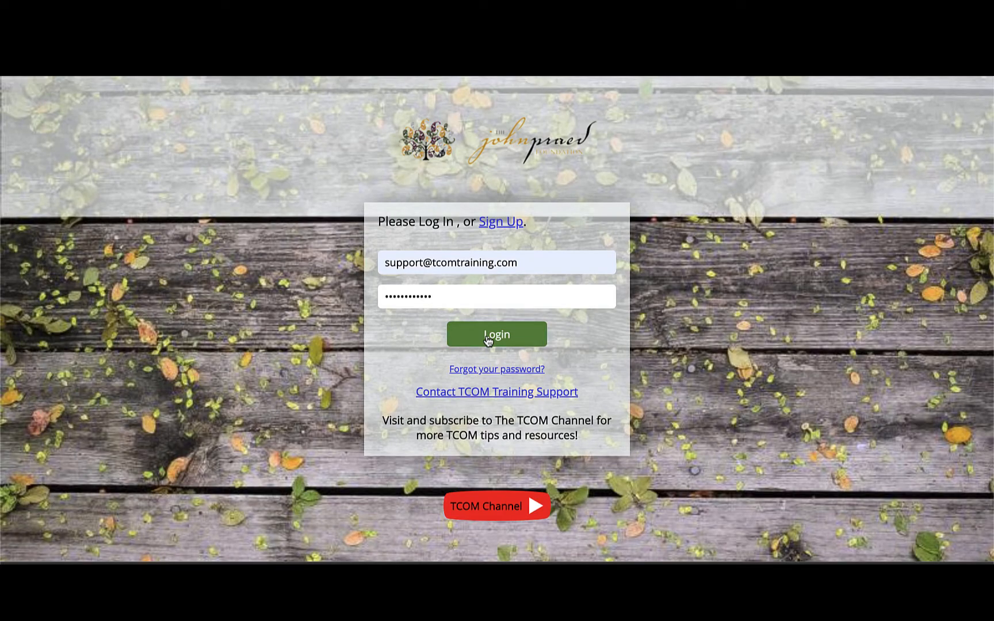
Step: Log in to TCOM Training with the support credentials to reach the home dashboard
left_click(497, 335)
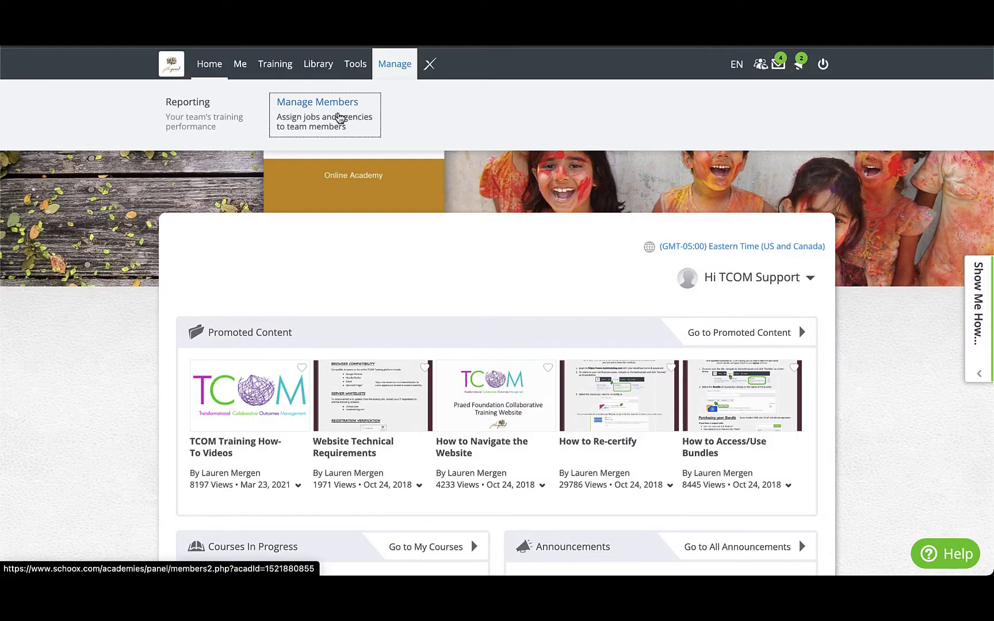
left_click(317, 102)
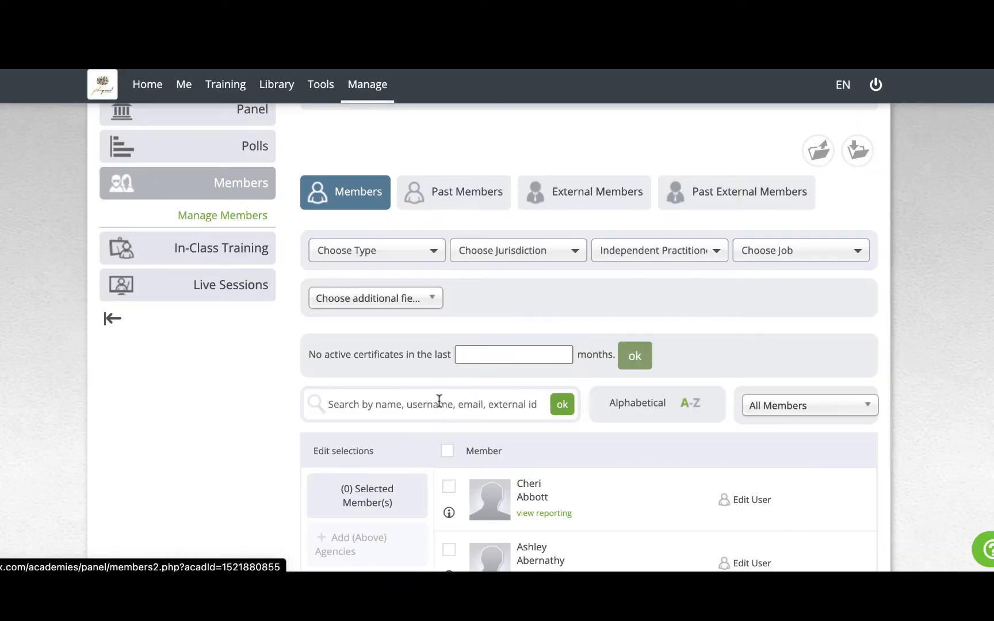
type("zac shoopman")
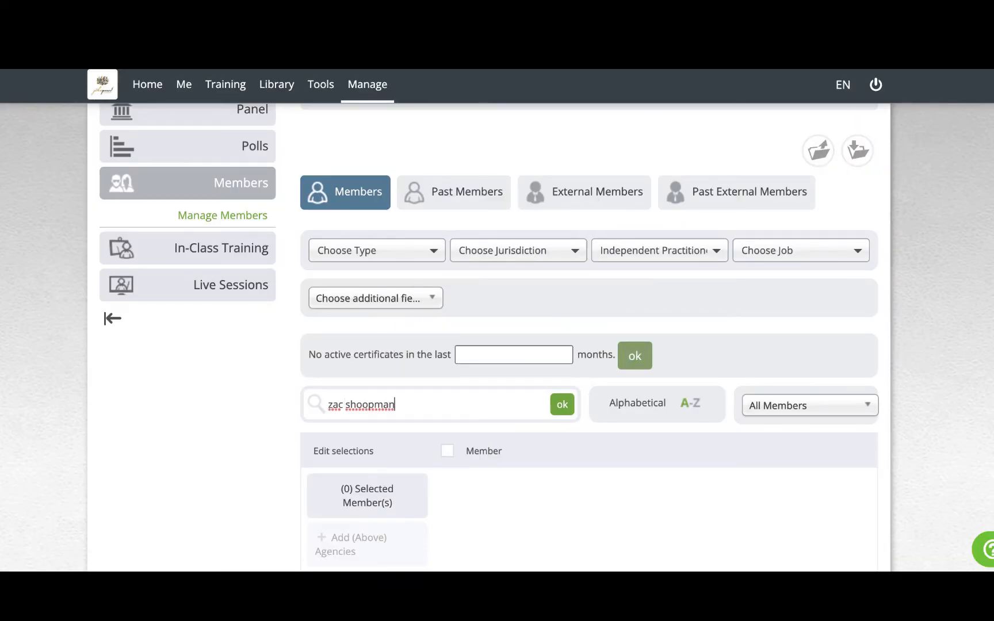
left_click(561, 404)
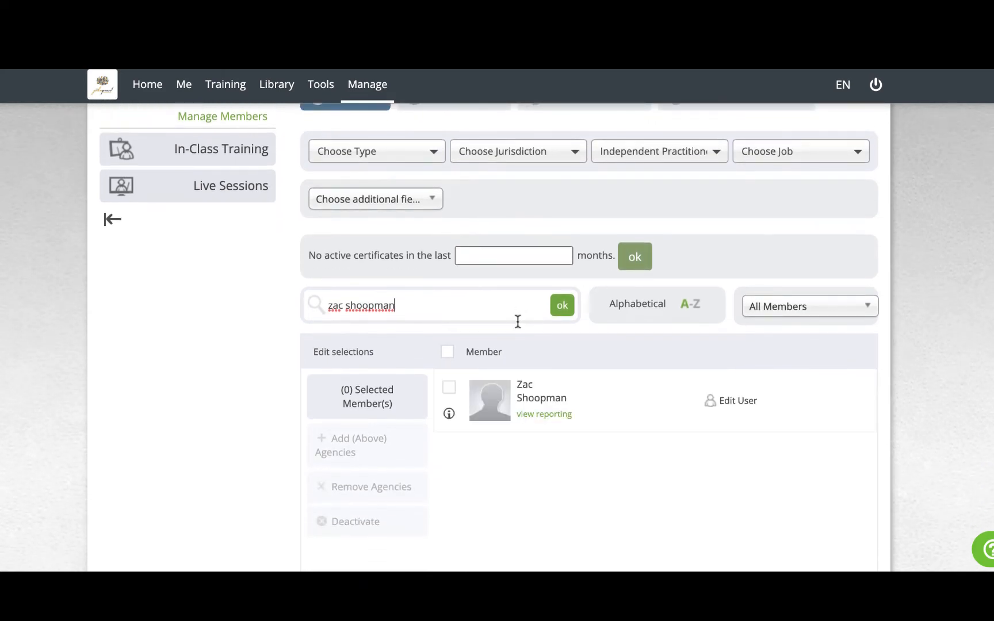
mouse_move(714, 396)
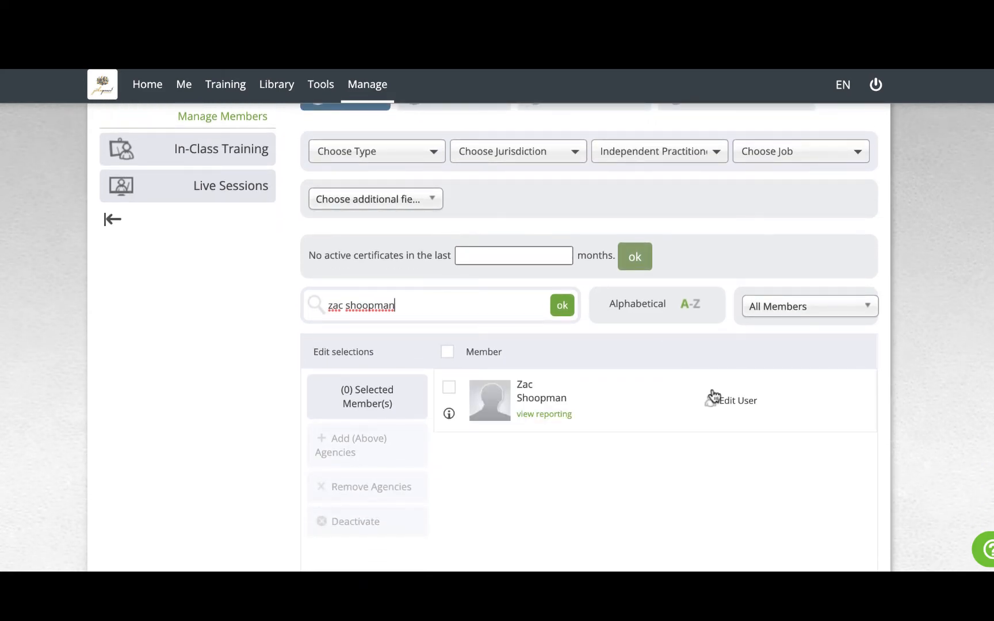
left_click(738, 400)
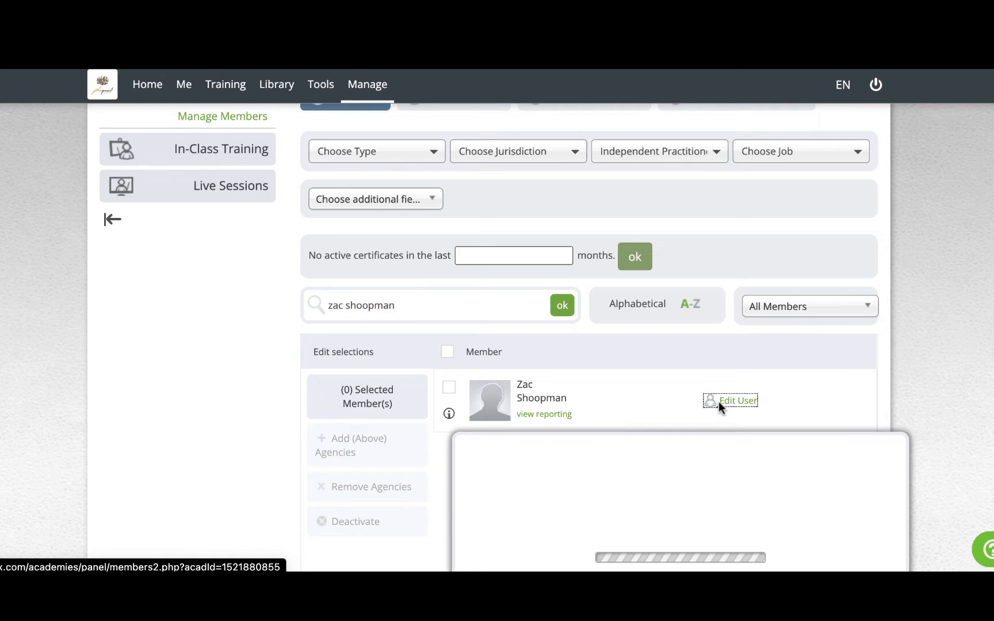
left_click(731, 400)
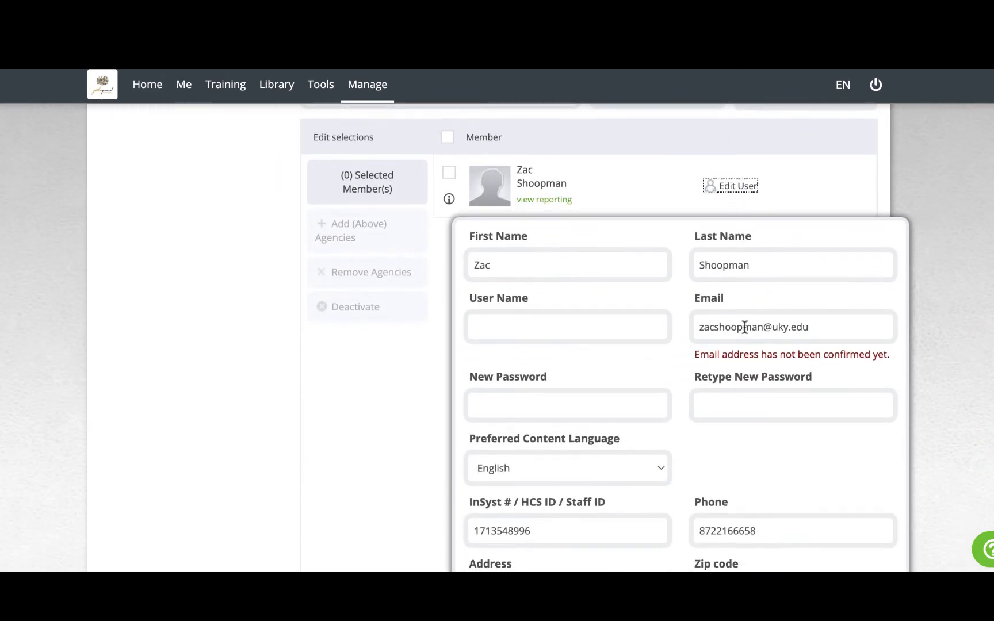
left_click(824, 327)
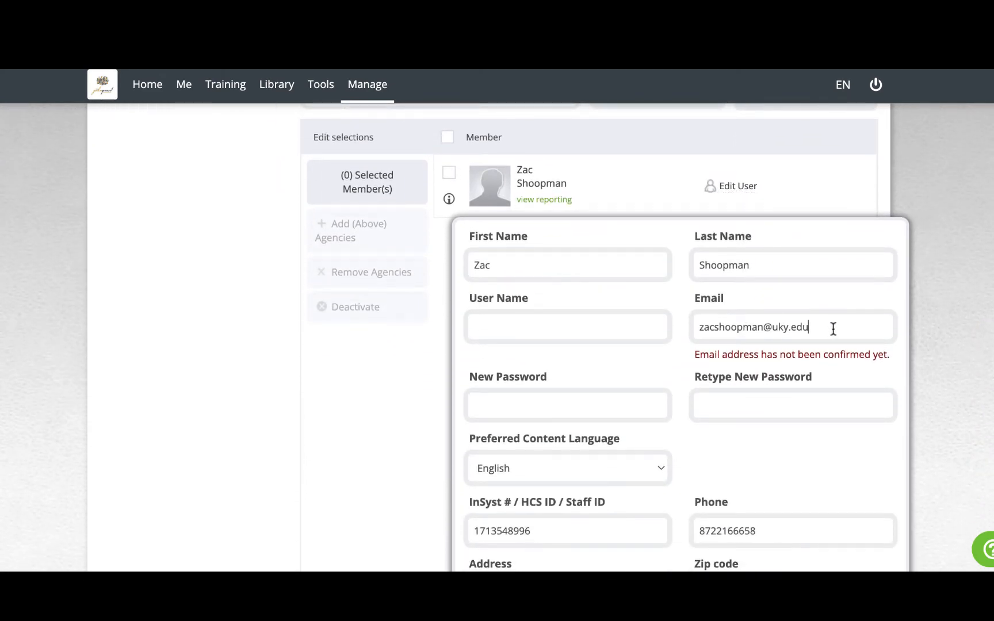
type("za")
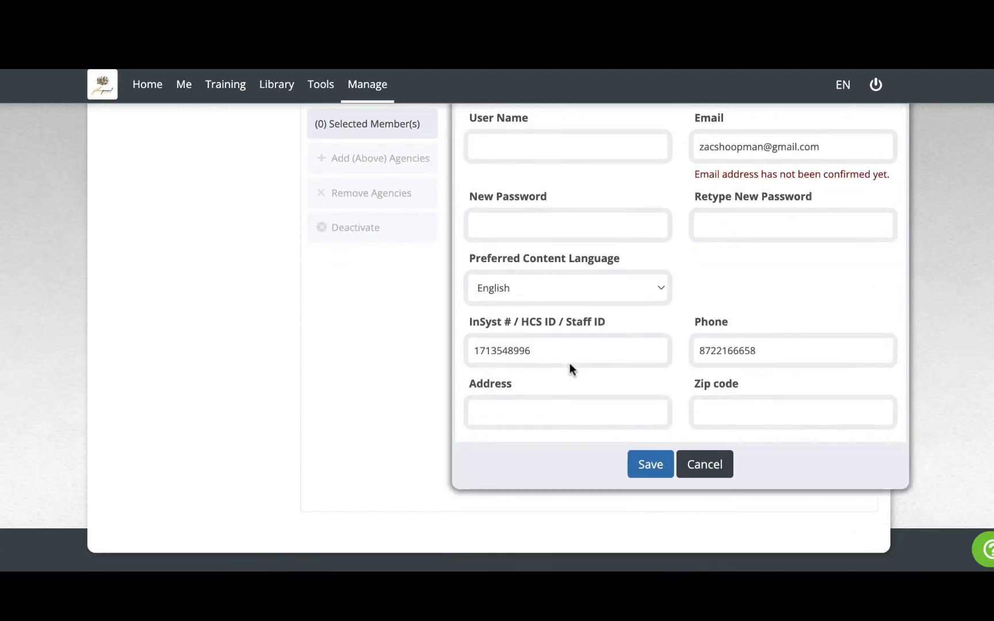
left_click(649, 464)
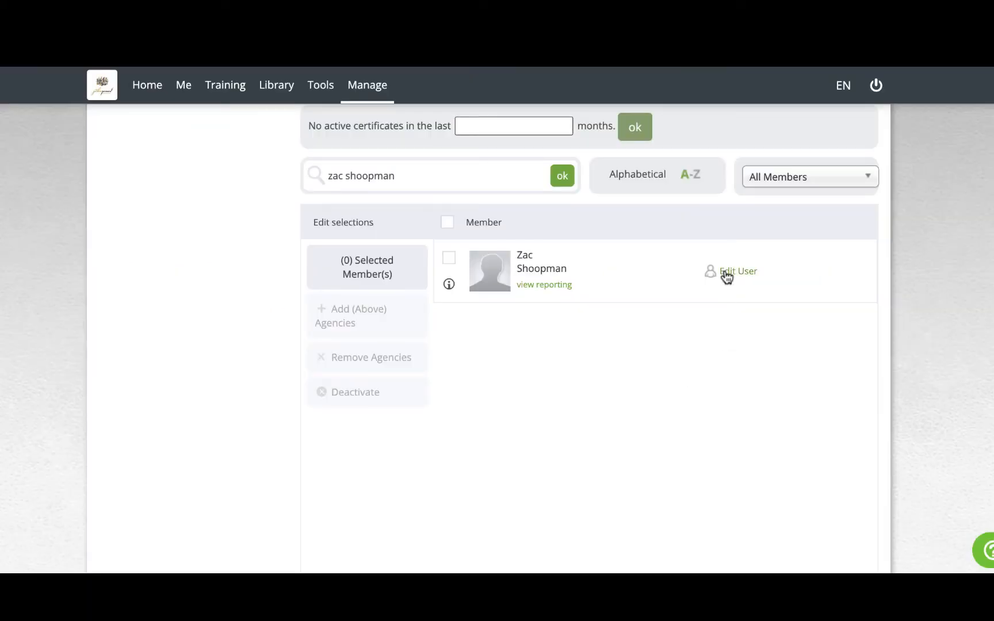
left_click(738, 271)
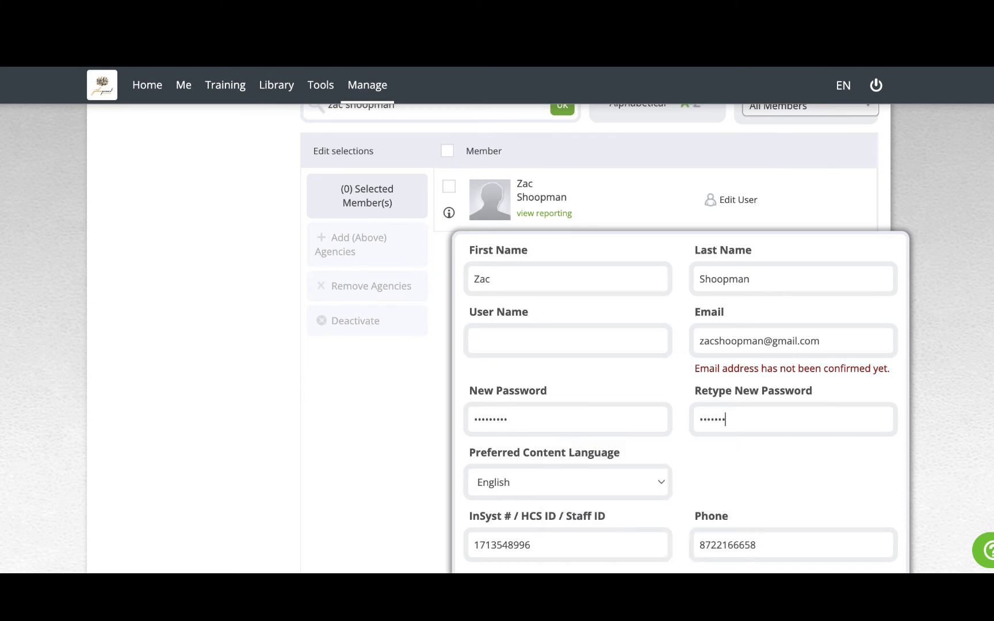
scroll("down", 3)
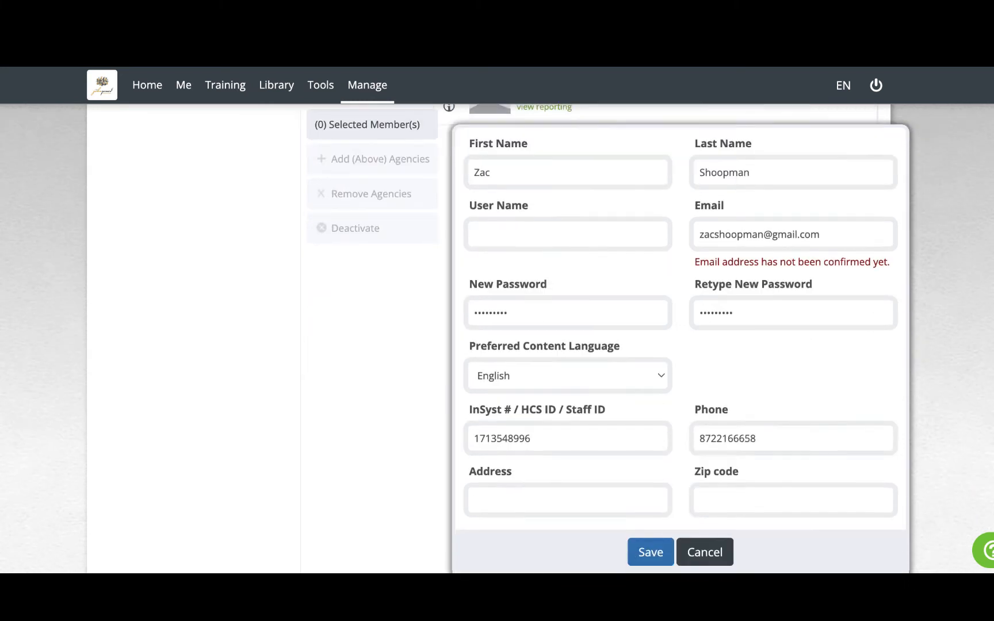
left_click(649, 552)
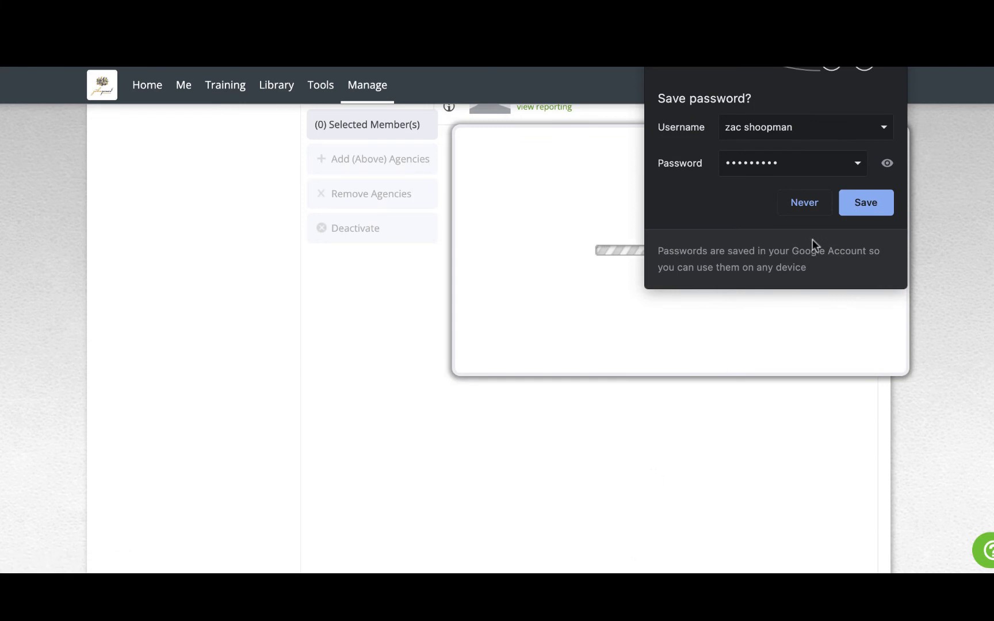
left_click(804, 203)
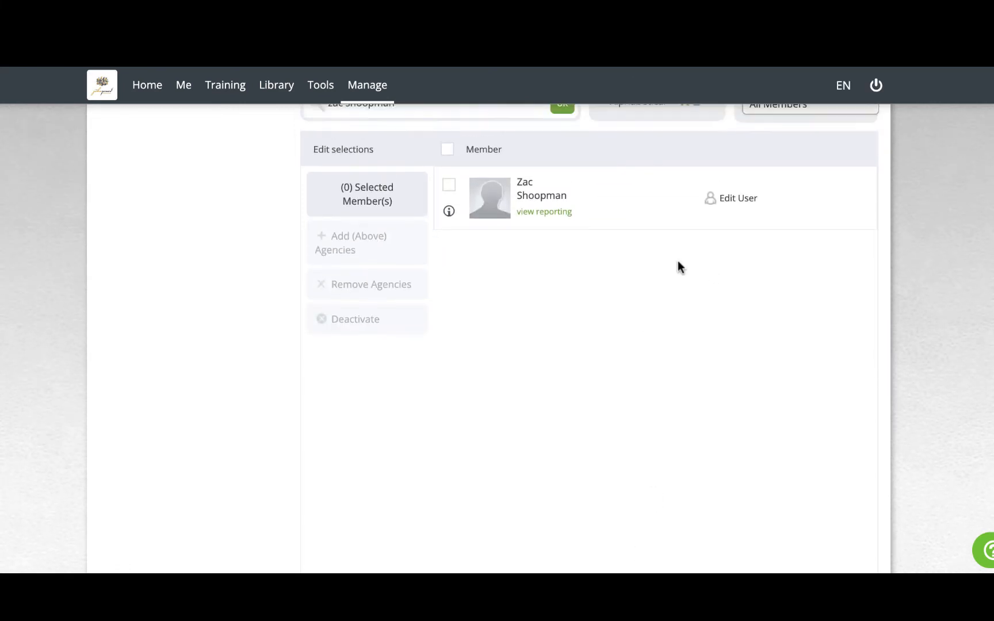
Step: Change the member's first name from Zac to Zachary in the edit form
left_click(737, 198)
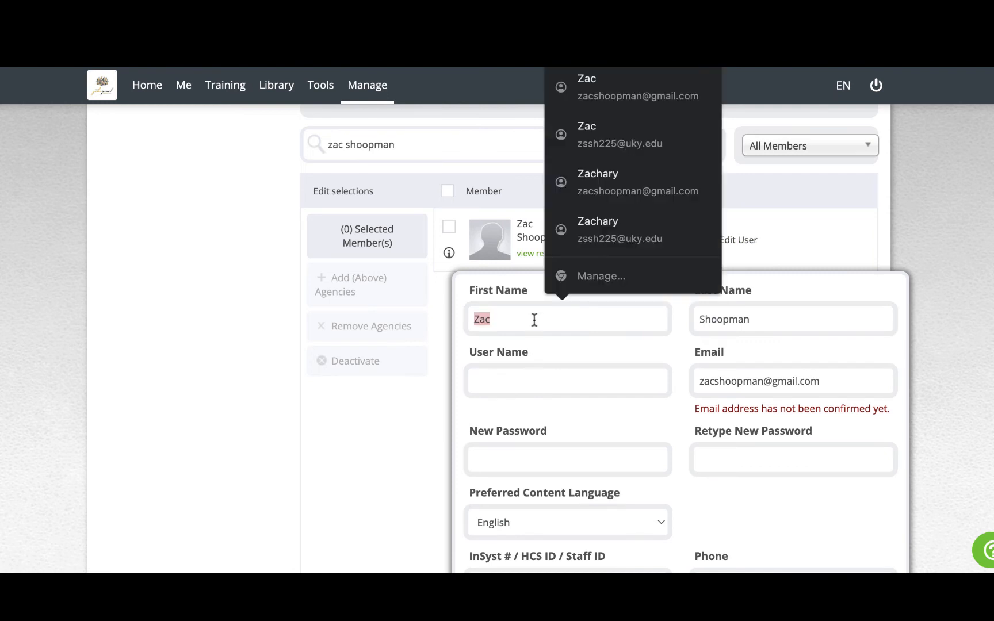
type("Zachary")
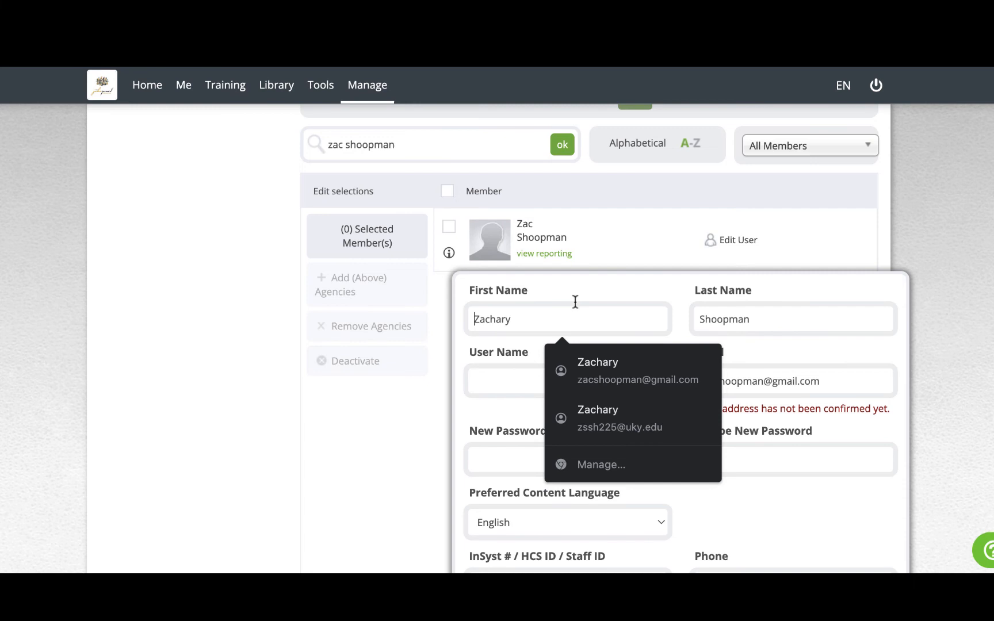
scroll("down", 3)
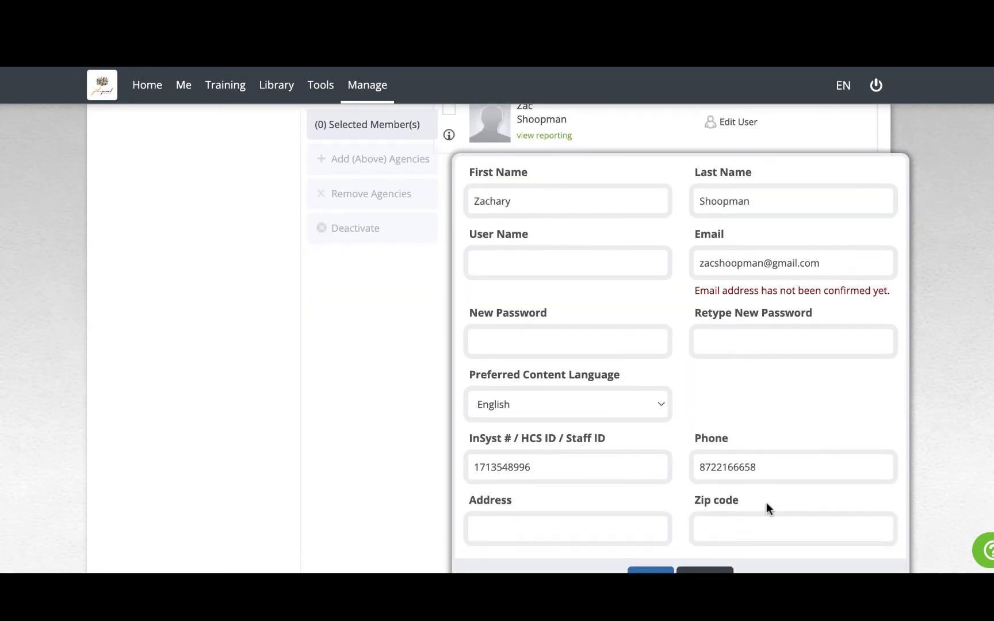